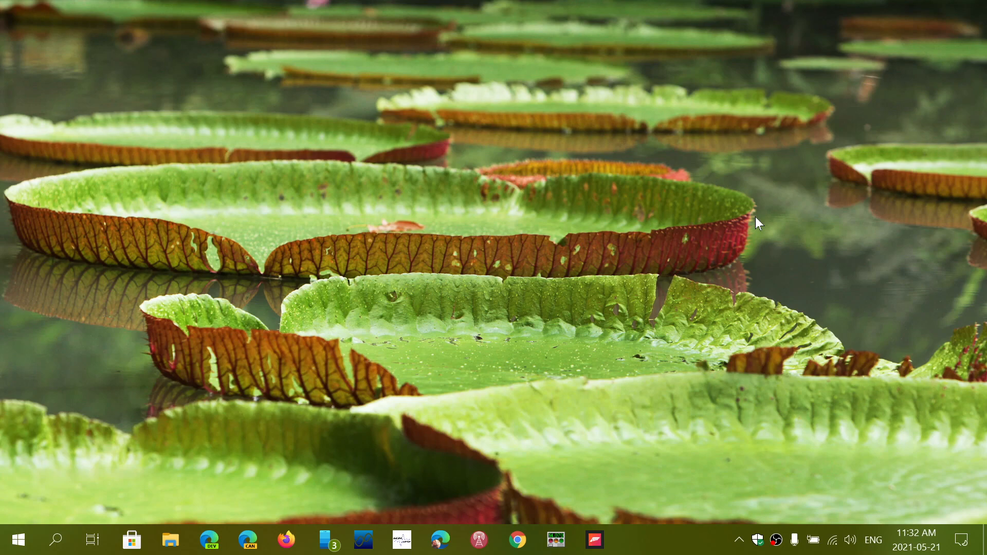
pyautogui.moveTo(677, 381)
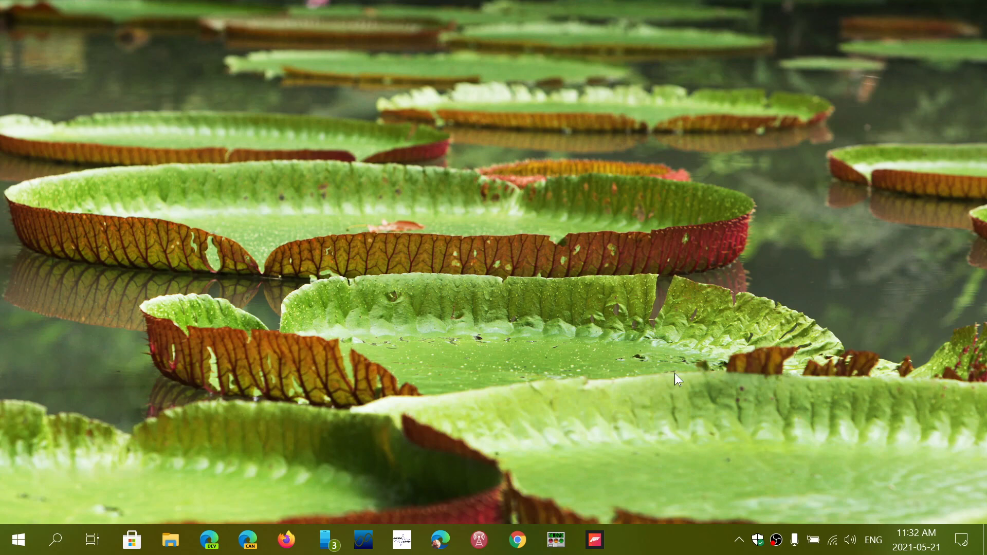
# - Launch Chrome from the taskbar so the google.ca search page appears
pyautogui.click(518, 538)
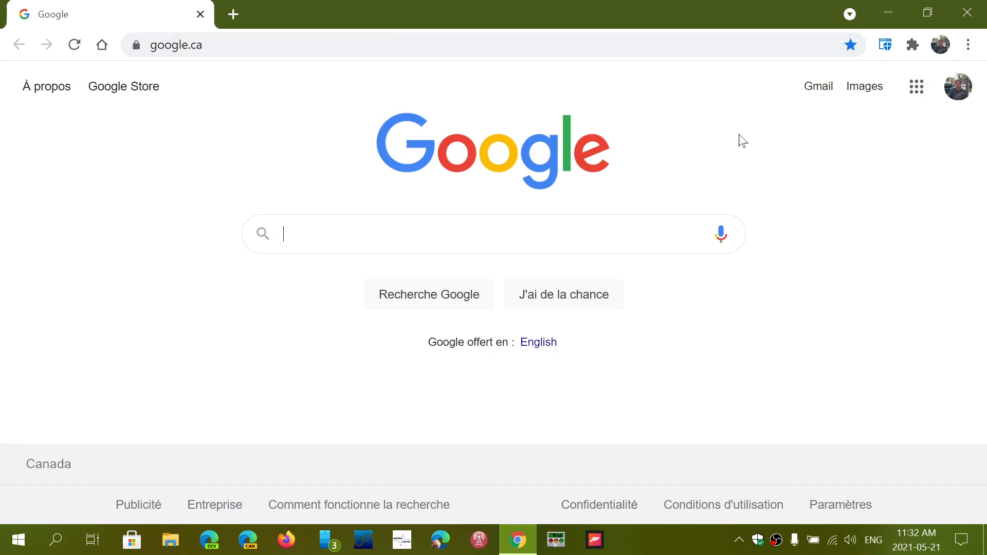
pyautogui.moveTo(896, 183)
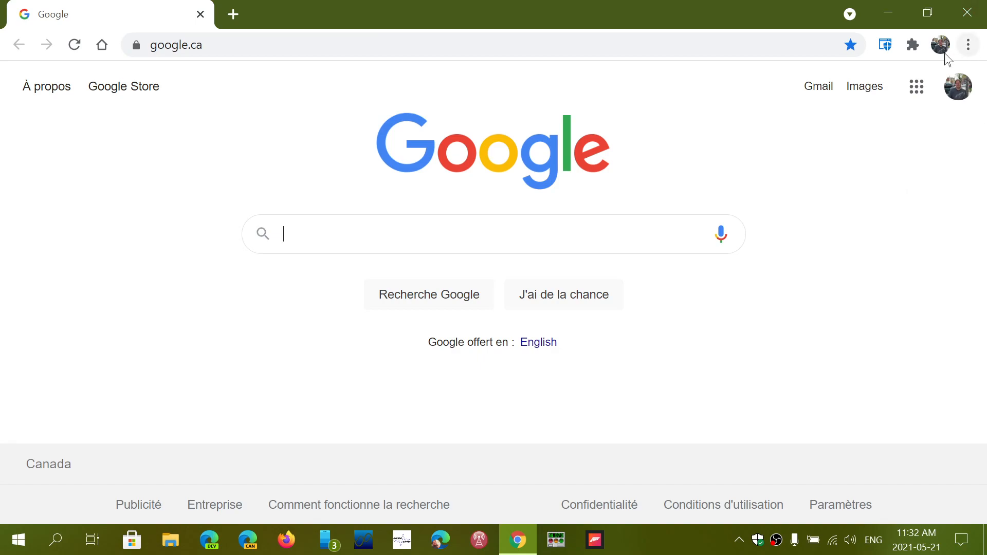
# - Open Help > About Google Chrome to show version 90.0.4430.212, up to date
pyautogui.click(968, 45)
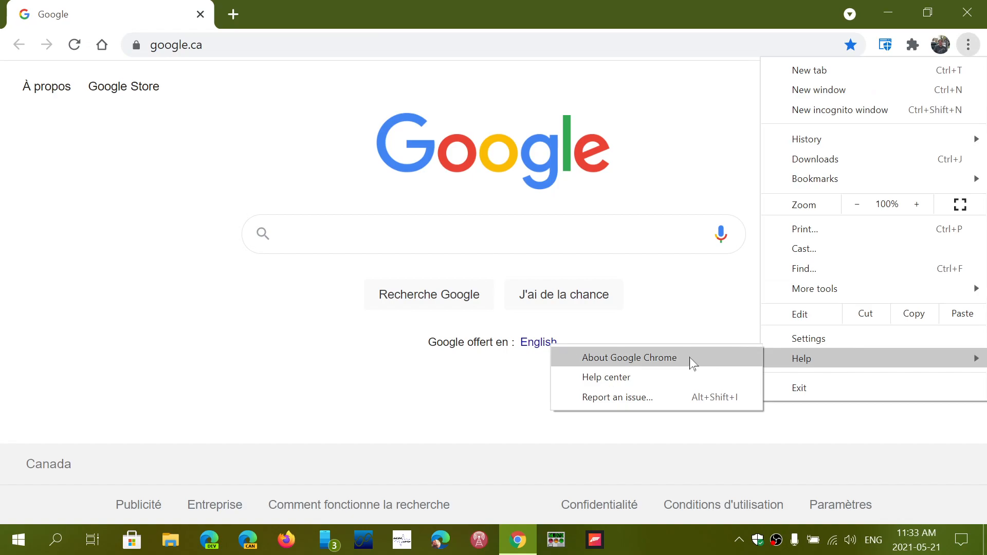
pyautogui.click(629, 357)
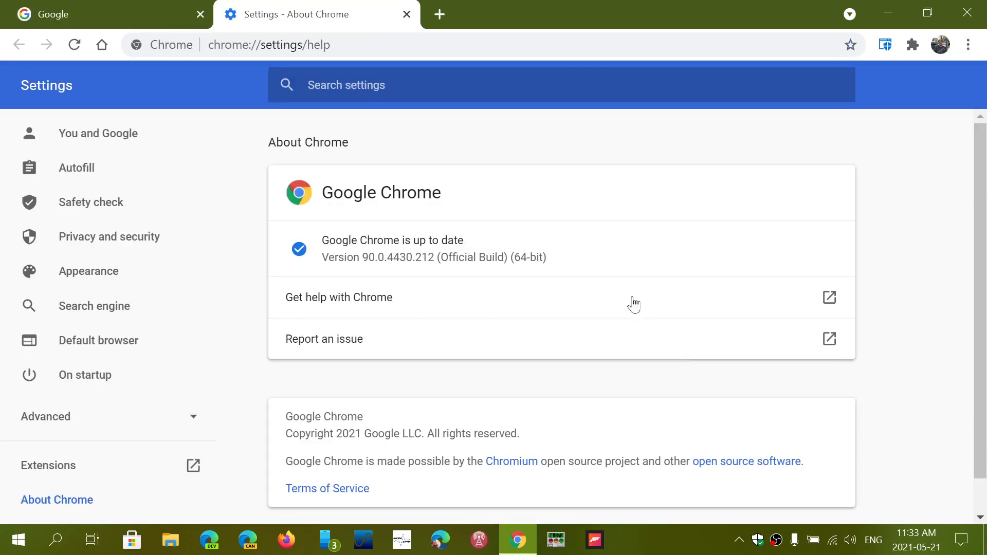
pyautogui.moveTo(406, 28)
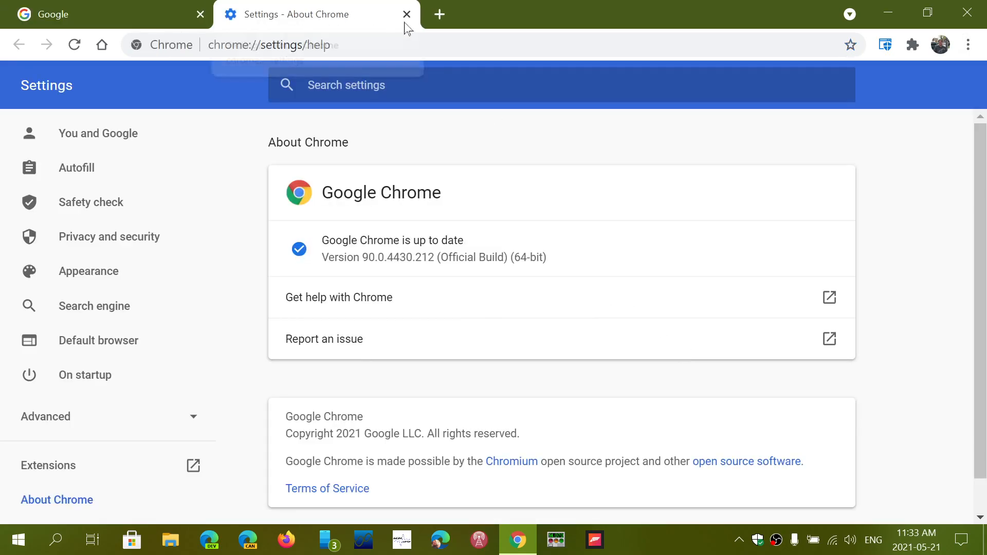
# - Close the Settings - About Chrome tab, leaving only the Google home page
pyautogui.click(405, 14)
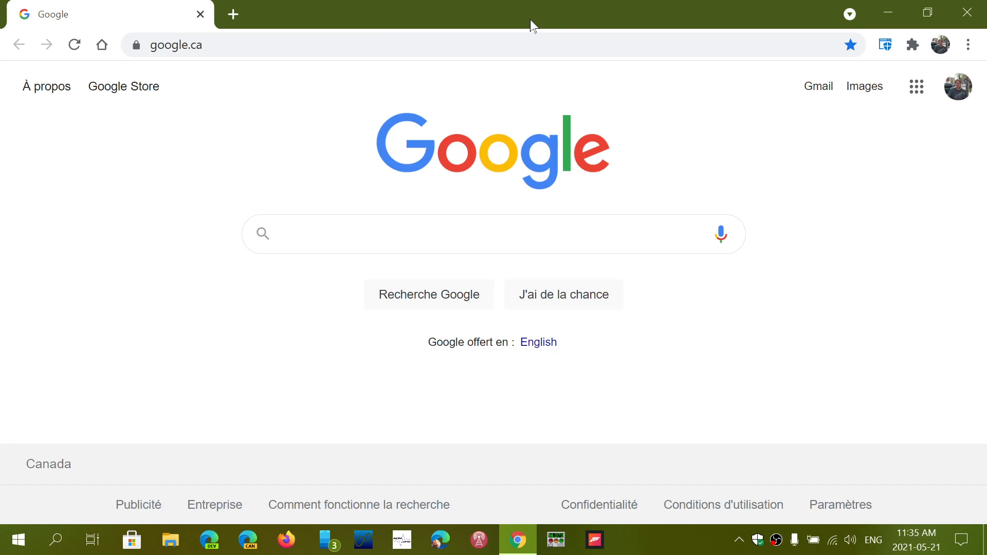
pyautogui.moveTo(768, 7)
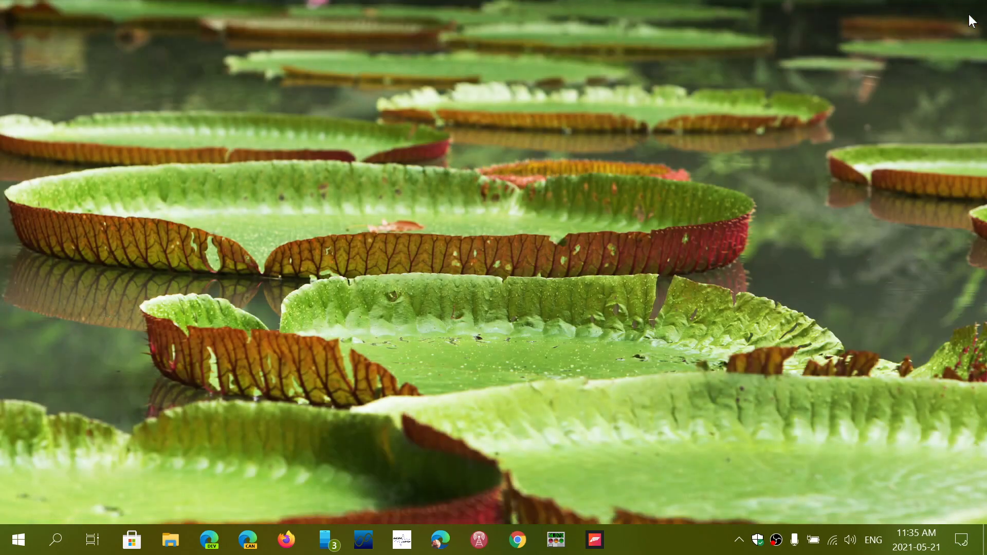
pyautogui.moveTo(799, 231)
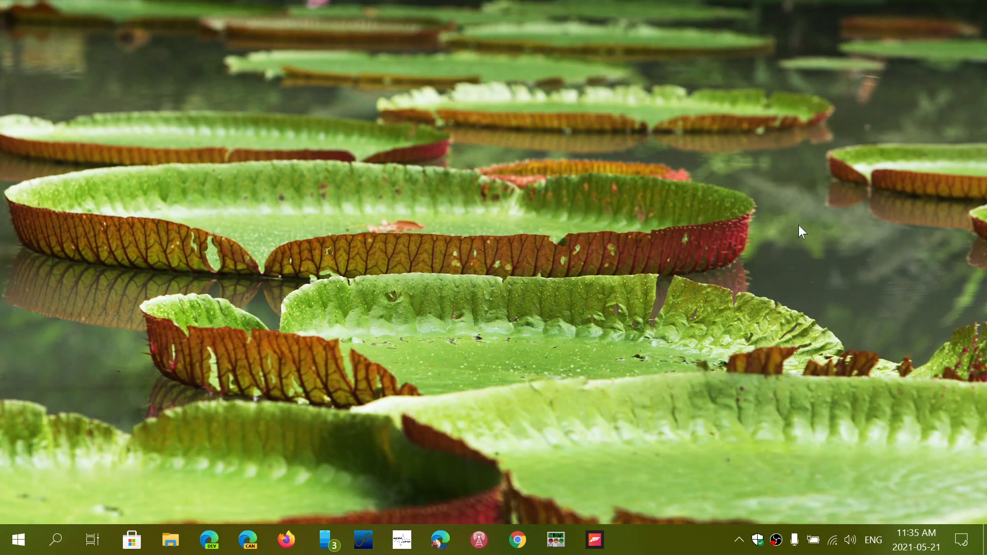